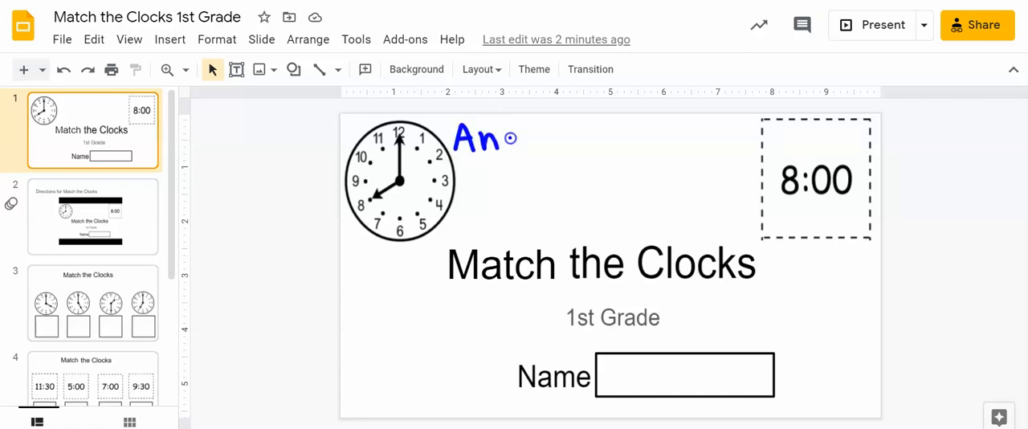
- Handwrite 'Analog Clock' and 'Clock Face' in blue beside the clock and draw the minutes arrow
{"action": "type", "text": "alog"}
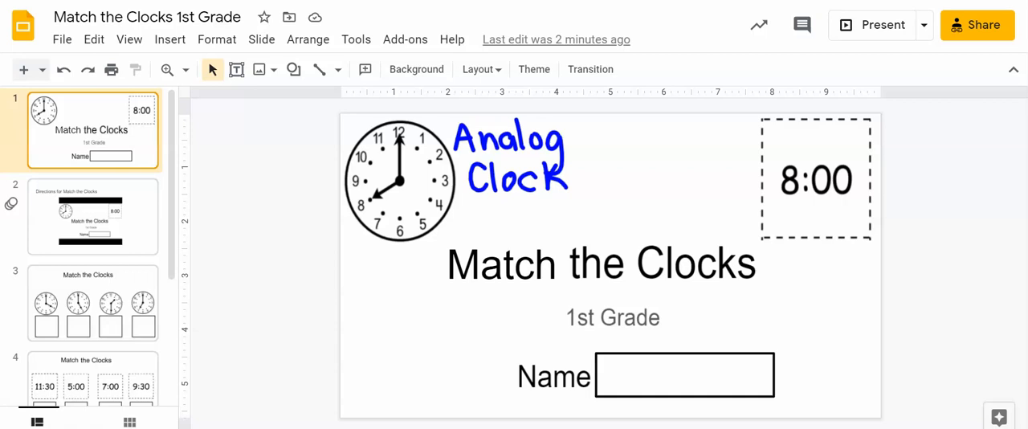
{"action": "left_click_drag", "start_coordinate": [377, 257], "coordinate": [366, 289]}
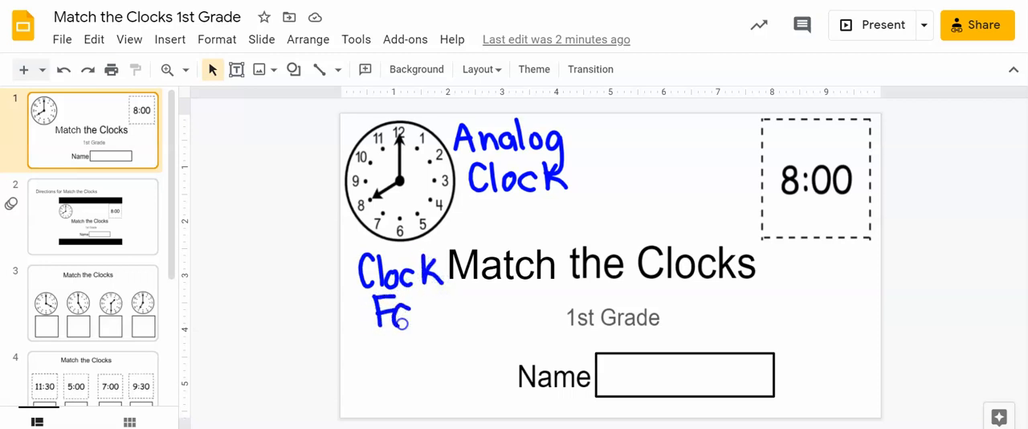
{"action": "type", "text": "ace"}
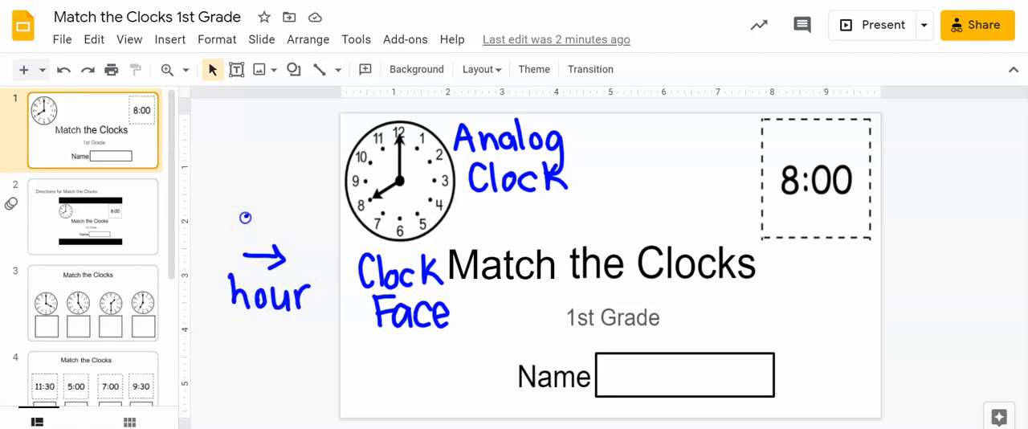
{"action": "left_click_drag", "start_coordinate": [249, 223], "coordinate": [313, 223]}
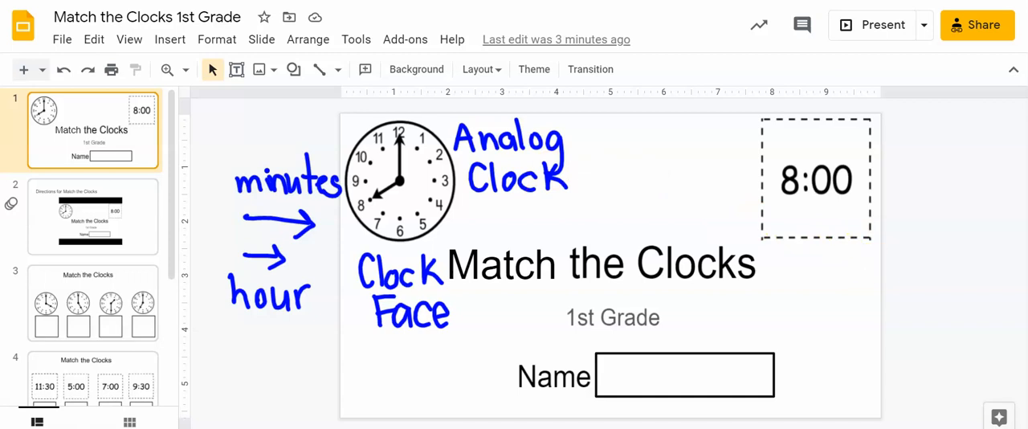
- Handwrite 'Digital Clock' above the 8:00 card and 'hour' and 'minutes' beneath its parts
{"action": "left_click", "coordinate": [663, 137]}
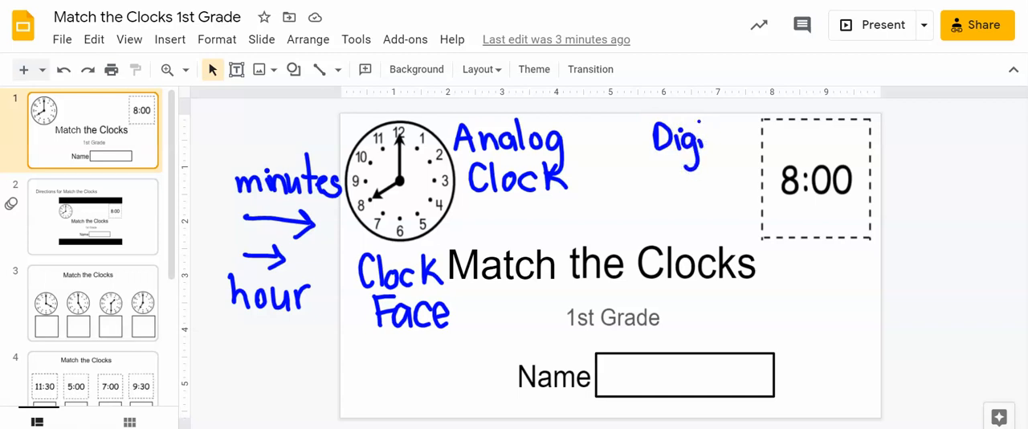
{"action": "left_click", "coordinate": [678, 145]}
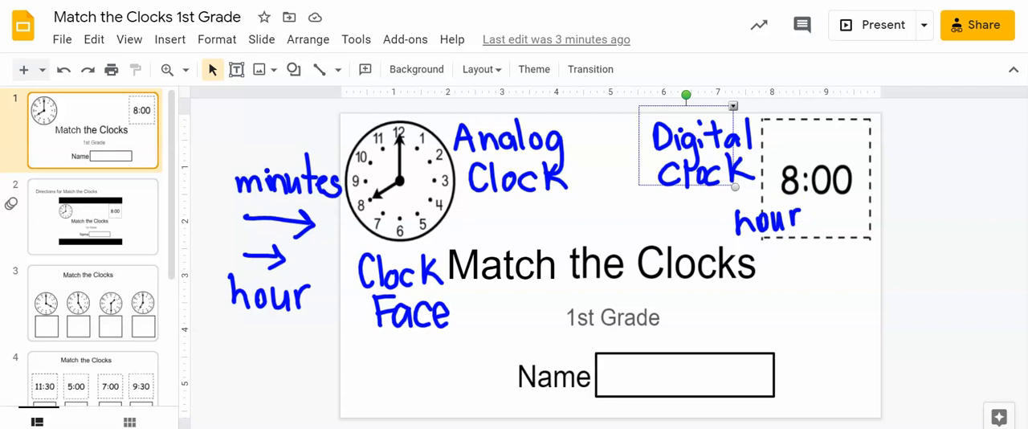
{"action": "type", "text": "m!"}
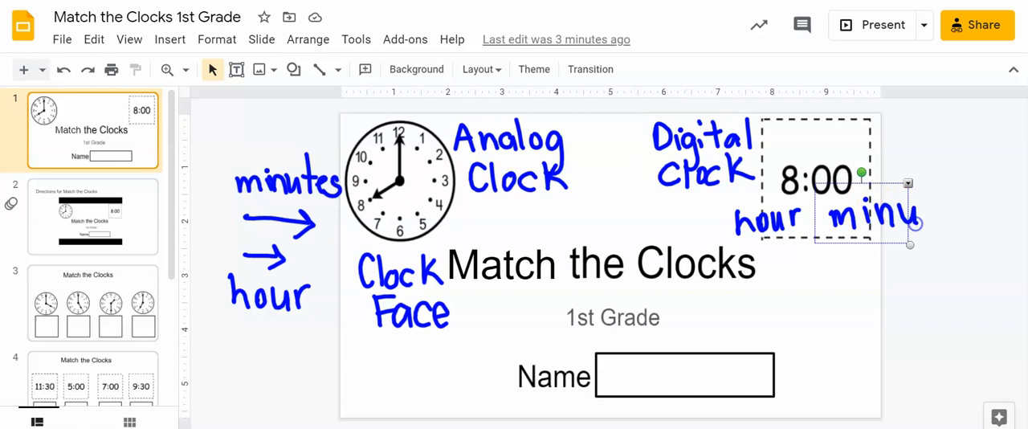
{"action": "type", "text": "tes"}
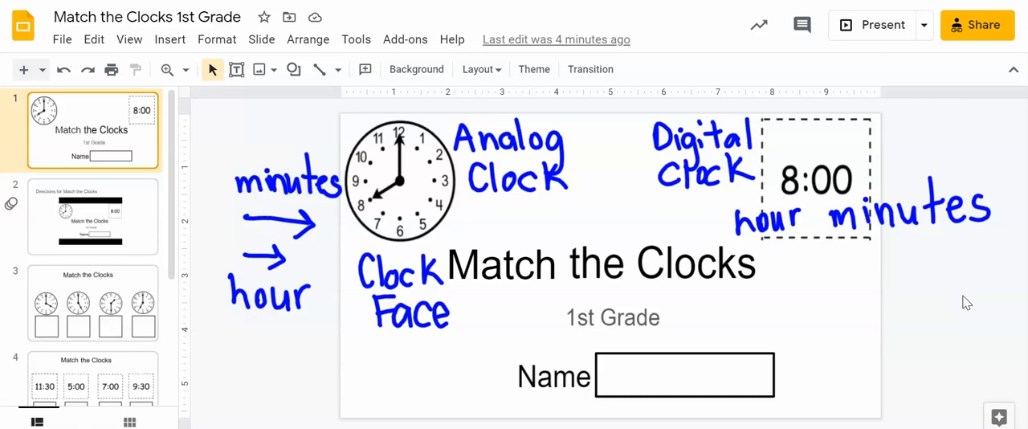
- Use the annotation Eraser to clear all blue handwritten notes from the title slide
{"action": "left_click", "coordinate": [355, 38]}
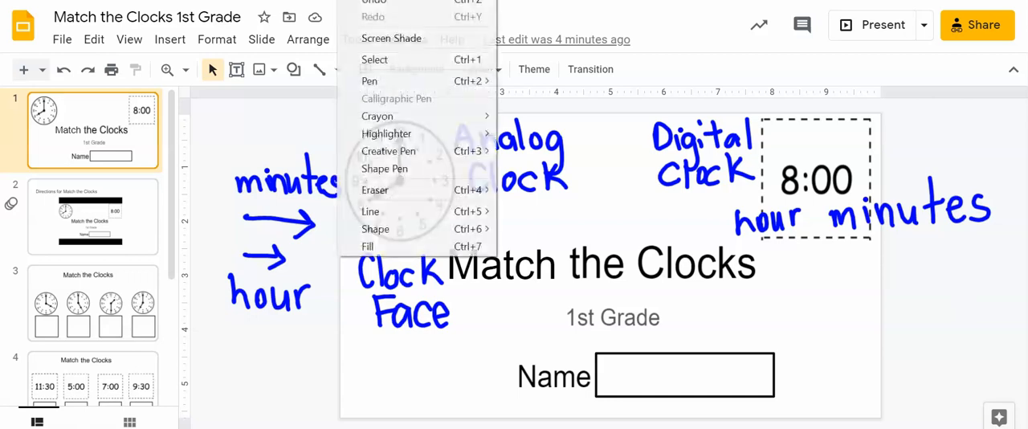
{"action": "mouse_move", "coordinate": [384, 189]}
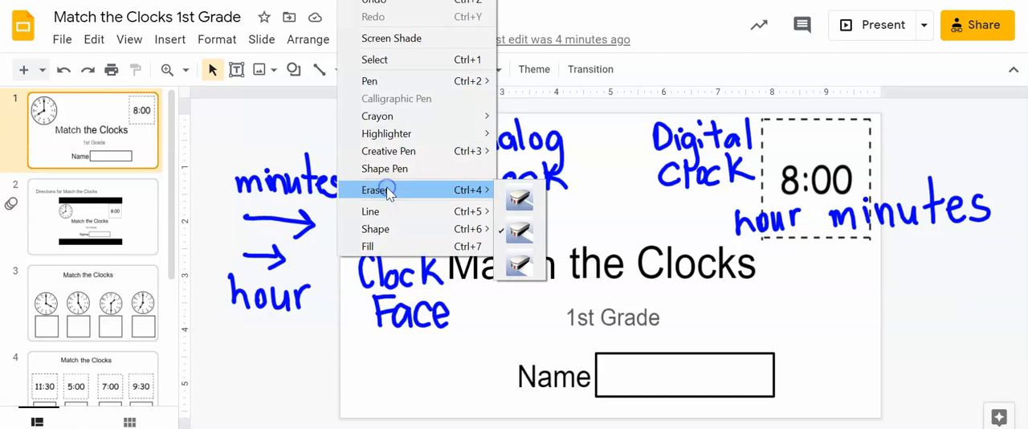
{"action": "left_click", "coordinate": [379, 189]}
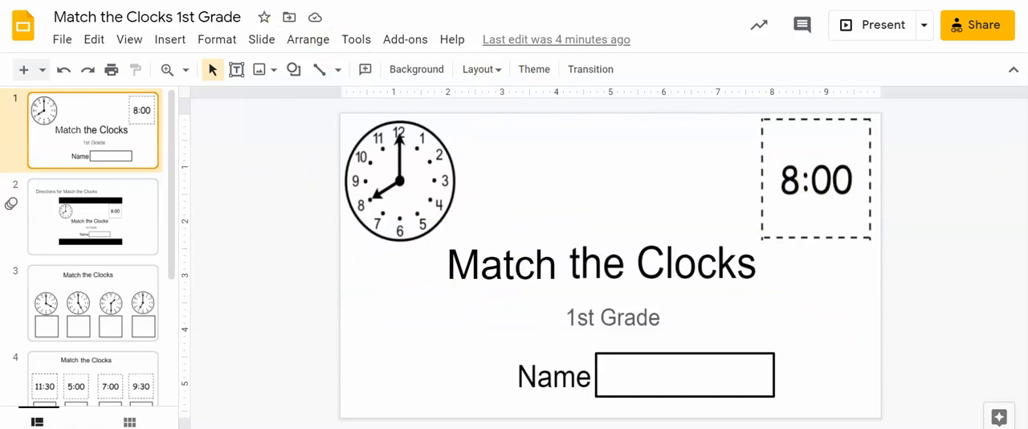
{"action": "mouse_move", "coordinate": [212, 358]}
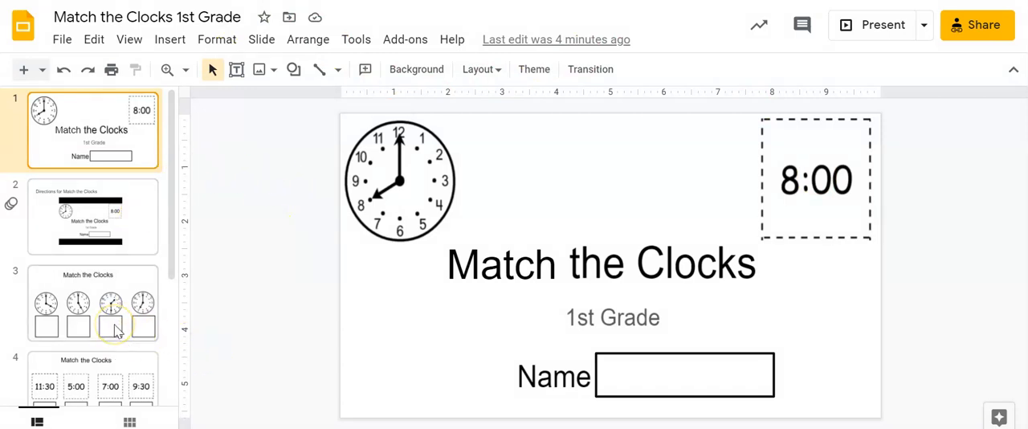
- Go to slide 3, the Match the Clocks activity with four analog clocks
{"action": "left_click", "coordinate": [87, 306]}
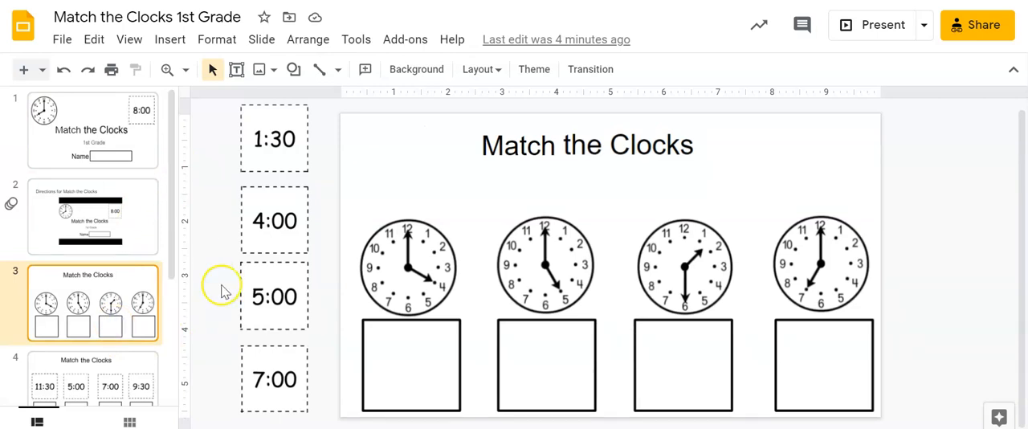
{"action": "mouse_move", "coordinate": [464, 171]}
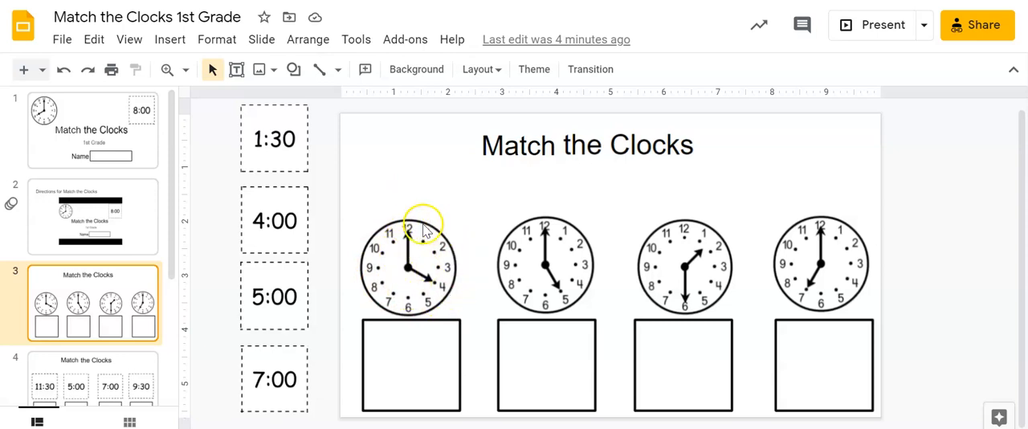
{"action": "mouse_move", "coordinate": [464, 208]}
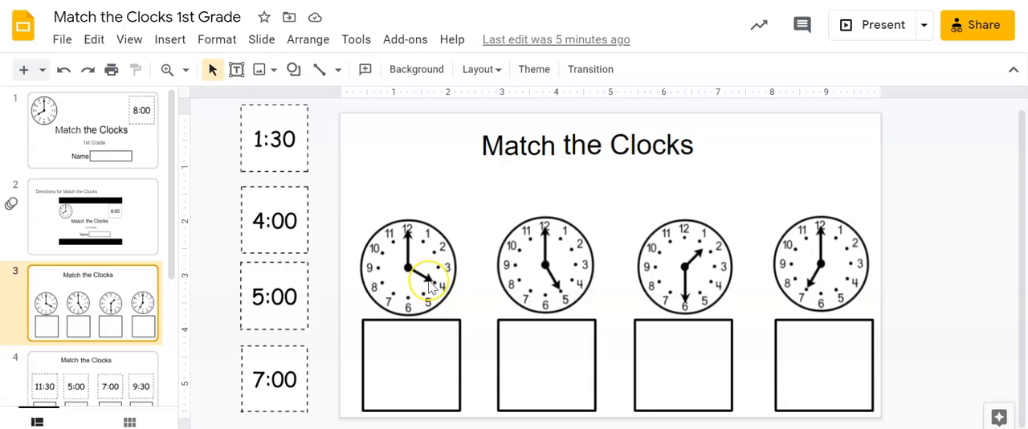
{"action": "mouse_move", "coordinate": [445, 299]}
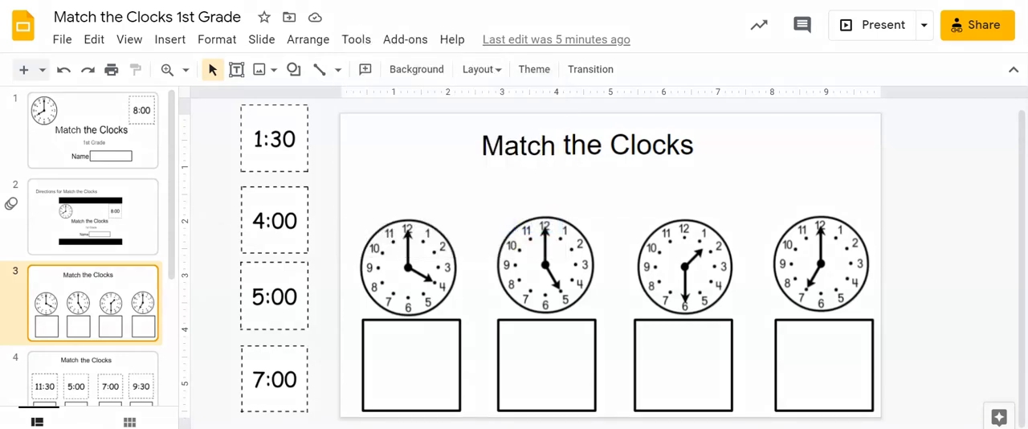
- Handwrite 'four o'clock' above the first clock and drag the 4:00 card into its box
{"action": "left_click_drag", "start_coordinate": [358, 149], "coordinate": [373, 169]}
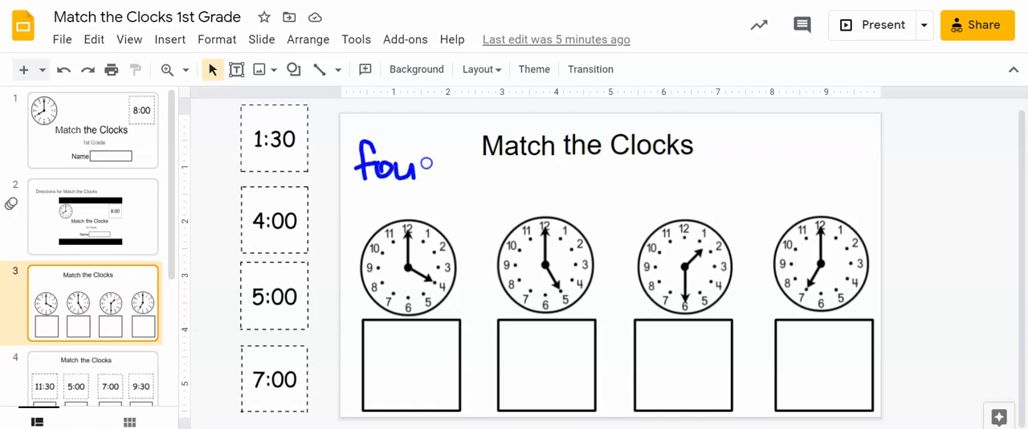
{"action": "left_click_drag", "start_coordinate": [417, 165], "coordinate": [369, 197]}
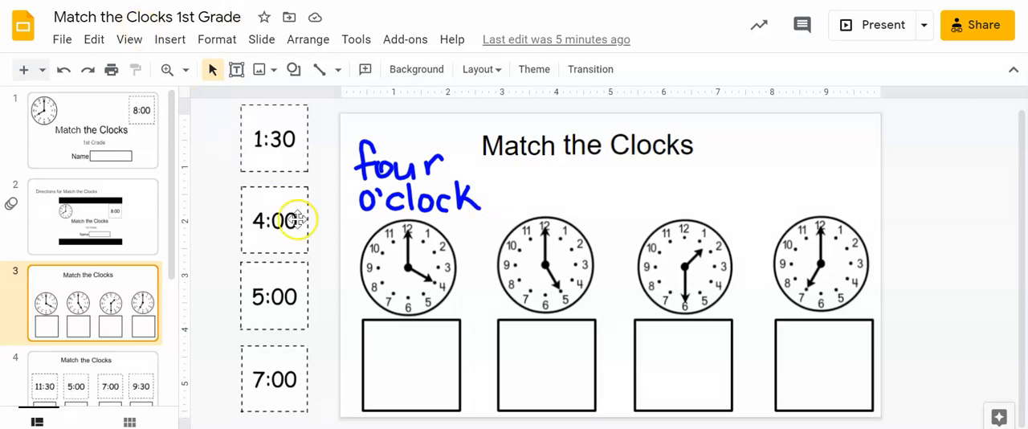
{"action": "mouse_move", "coordinate": [257, 237]}
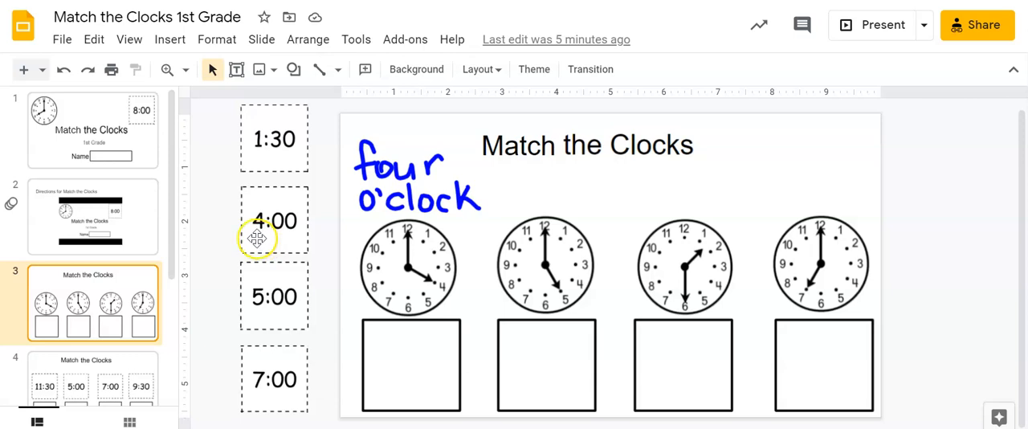
{"action": "left_click", "coordinate": [274, 220]}
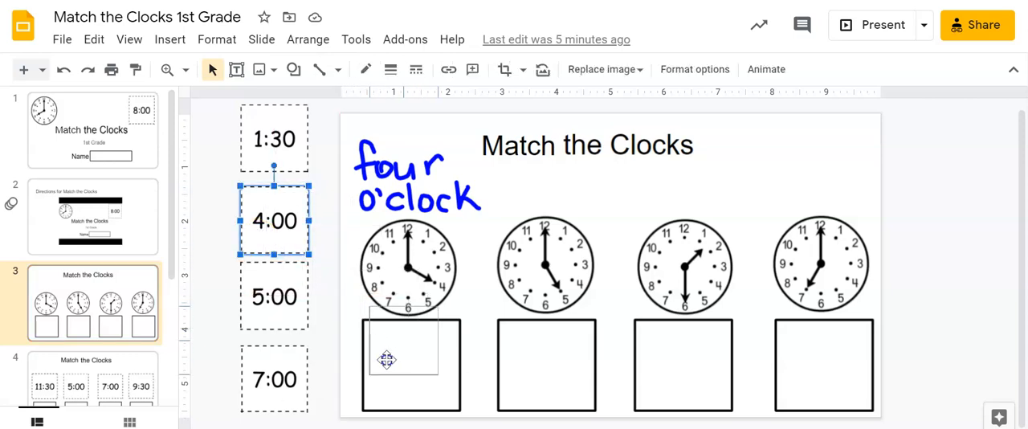
{"action": "left_click_drag", "start_coordinate": [275, 220], "coordinate": [409, 359]}
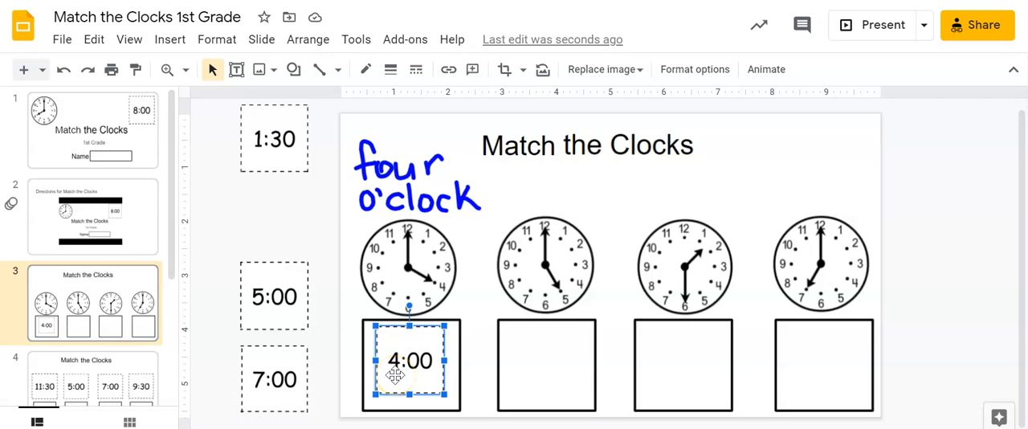
{"action": "mouse_move", "coordinate": [424, 376]}
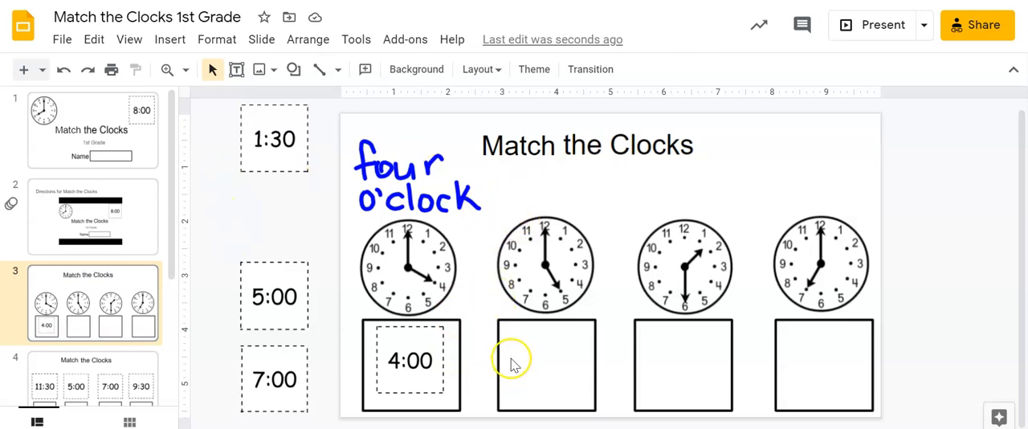
{"action": "mouse_move", "coordinate": [474, 333]}
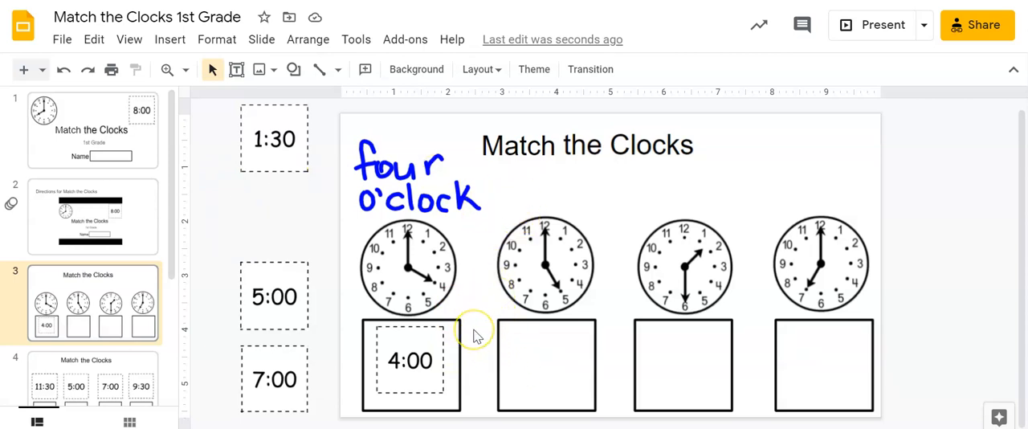
{"action": "mouse_move", "coordinate": [476, 338]}
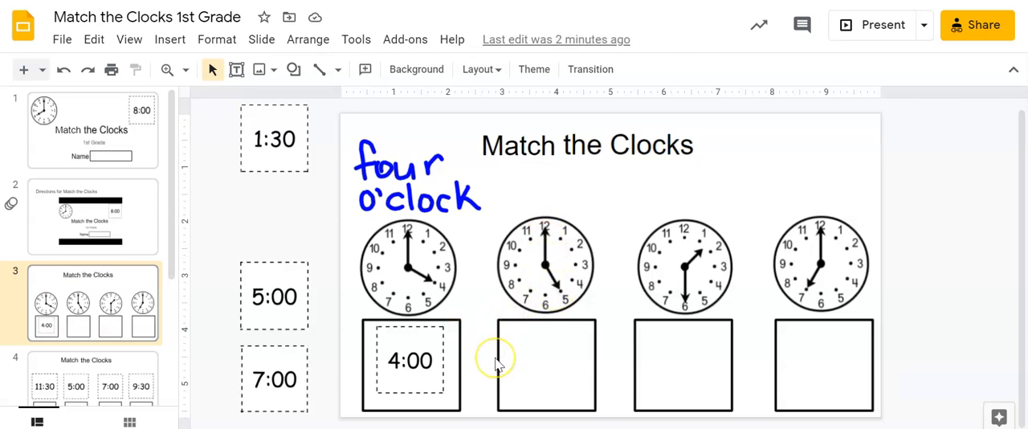
{"action": "mouse_move", "coordinate": [650, 336]}
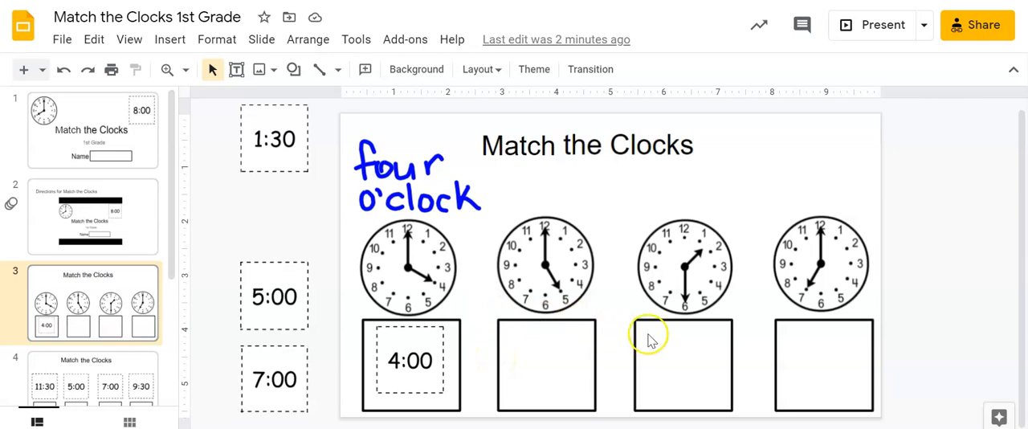
{"action": "mouse_move", "coordinate": [662, 419]}
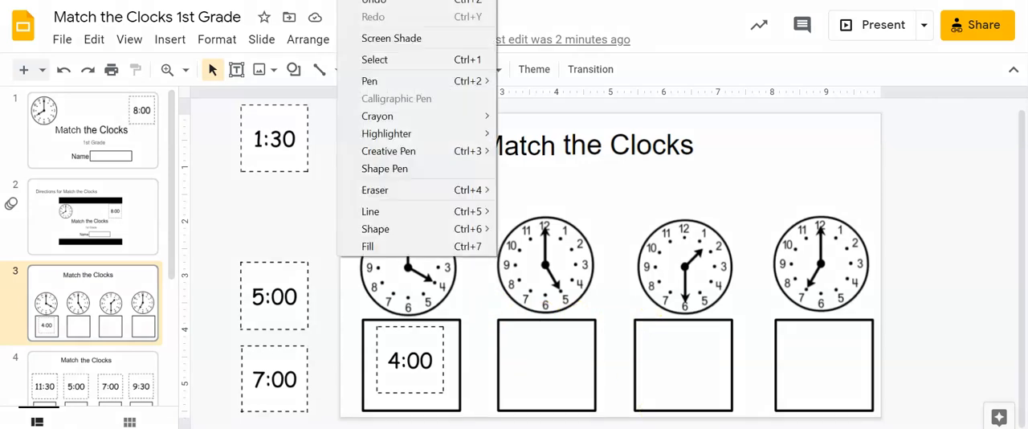
{"action": "mouse_move", "coordinate": [369, 80]}
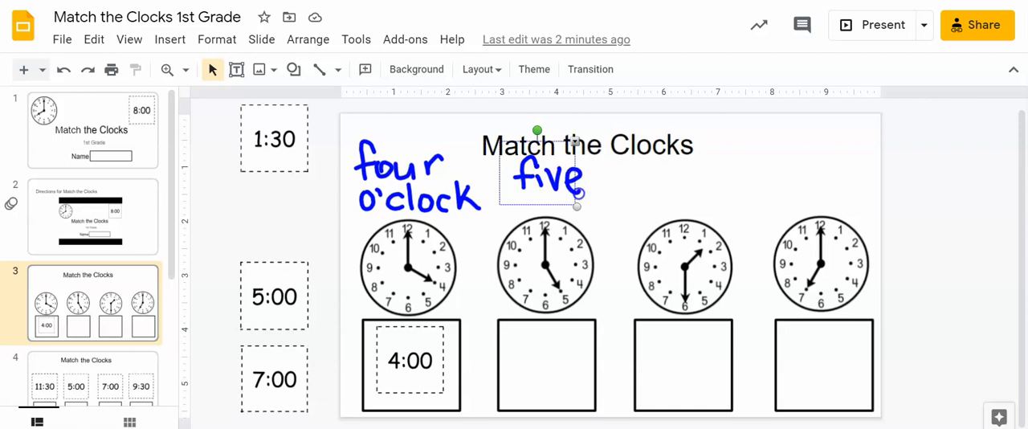
- Handwrite 'five o'clock' in blue pen above the second clock
{"action": "type", "text": "o'clock"}
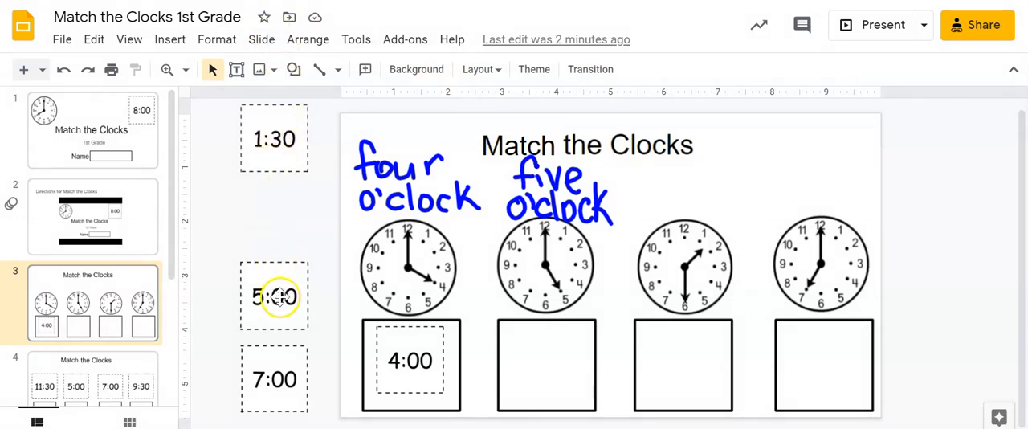
- Drag the 5:00 card into the answer box under the second clock
{"action": "left_click", "coordinate": [273, 297]}
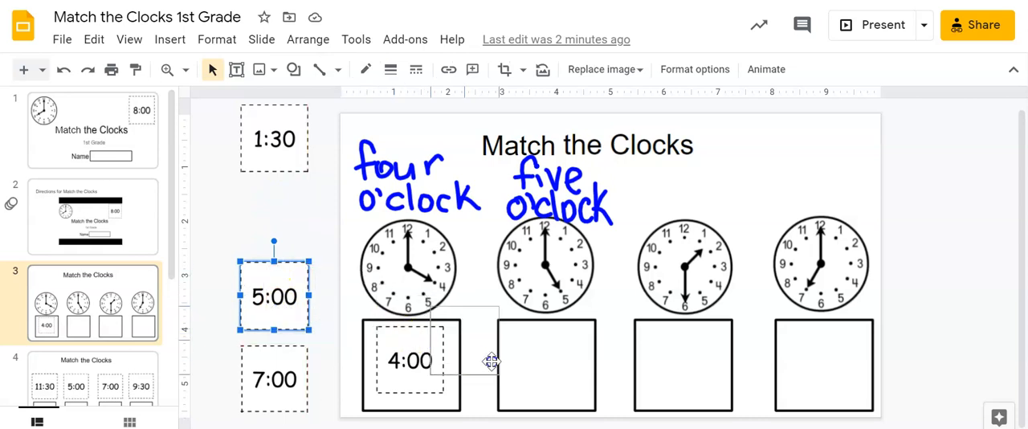
{"action": "left_click_drag", "start_coordinate": [274, 296], "coordinate": [546, 361]}
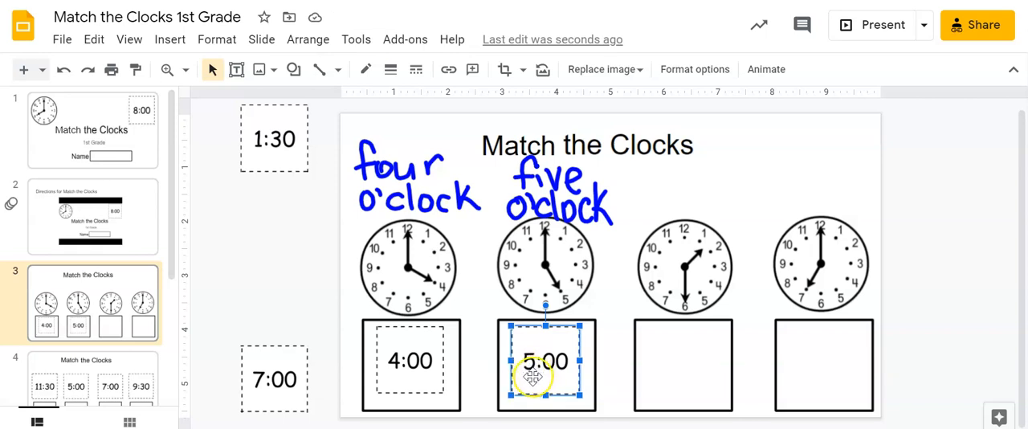
{"action": "left_click", "coordinate": [969, 299]}
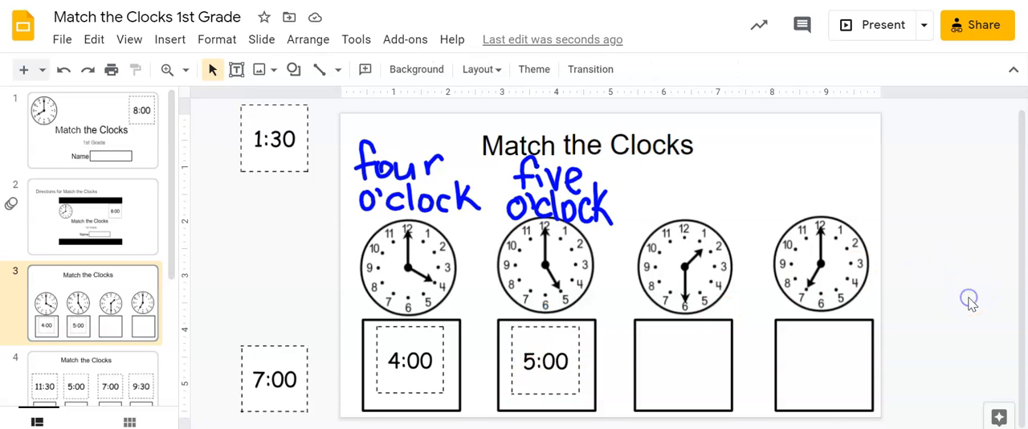
{"action": "mouse_move", "coordinate": [924, 328]}
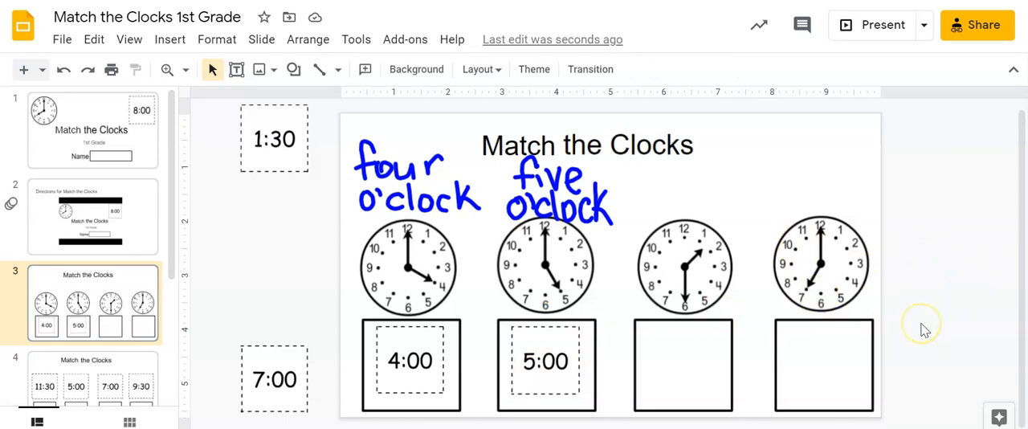
{"action": "mouse_move", "coordinate": [926, 330]}
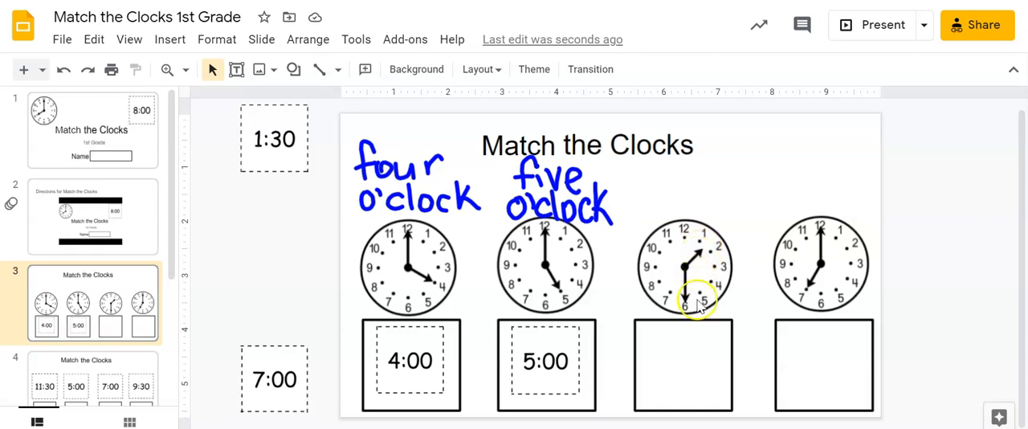
{"action": "mouse_move", "coordinate": [887, 307]}
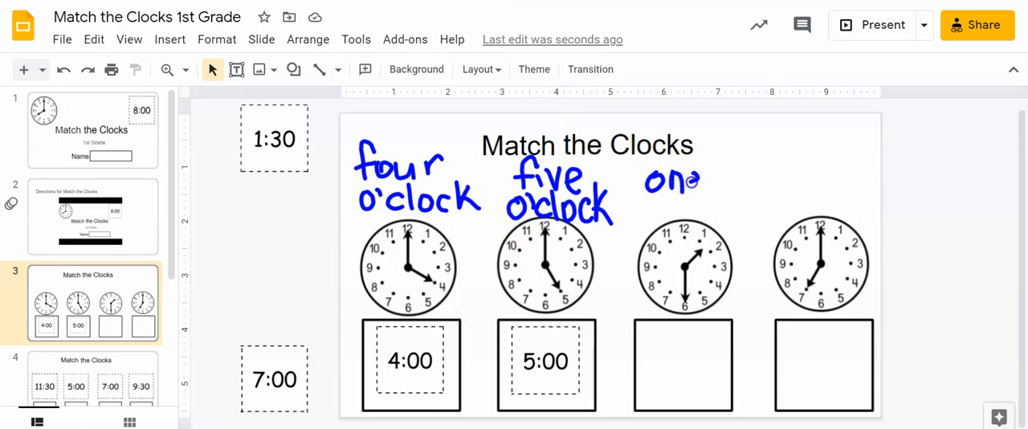
- Handwrite 'one-thirty' in blue pen above the third clock
{"action": "type", "text": "-"}
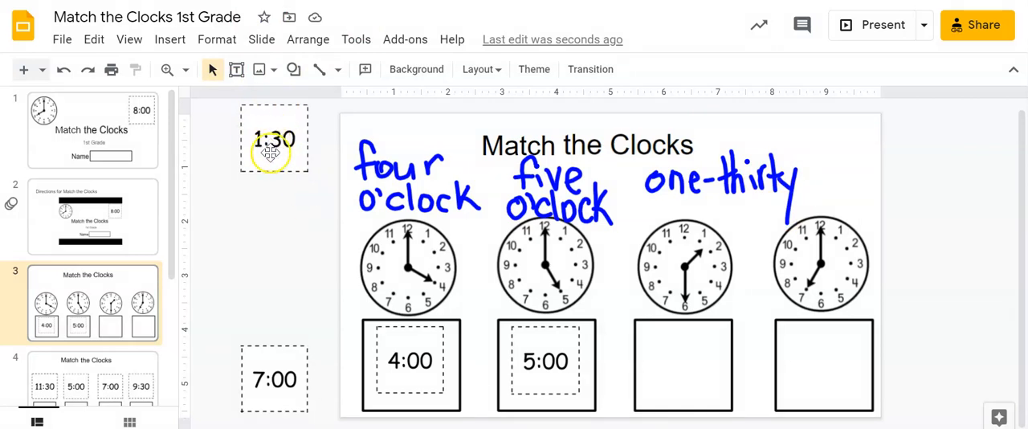
- Drag the 1:30 card into the answer box under the third clock
{"action": "left_click", "coordinate": [274, 139]}
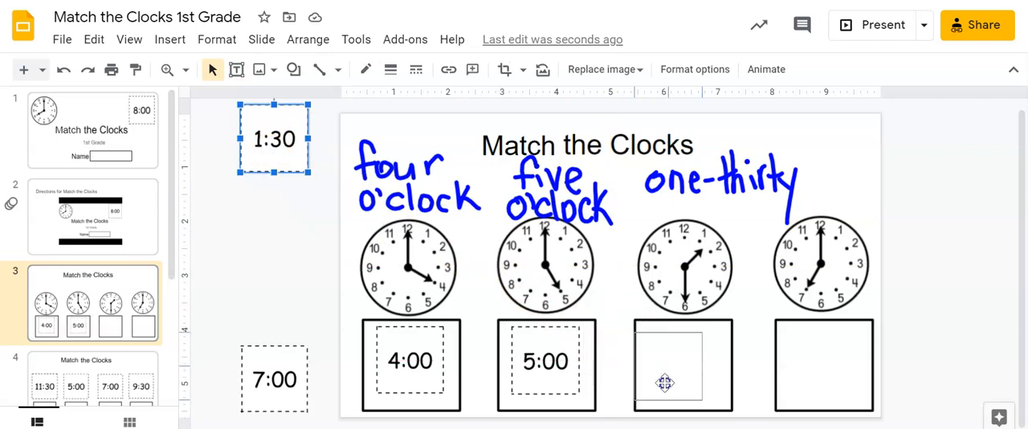
{"action": "left_click_drag", "start_coordinate": [274, 138], "coordinate": [677, 364]}
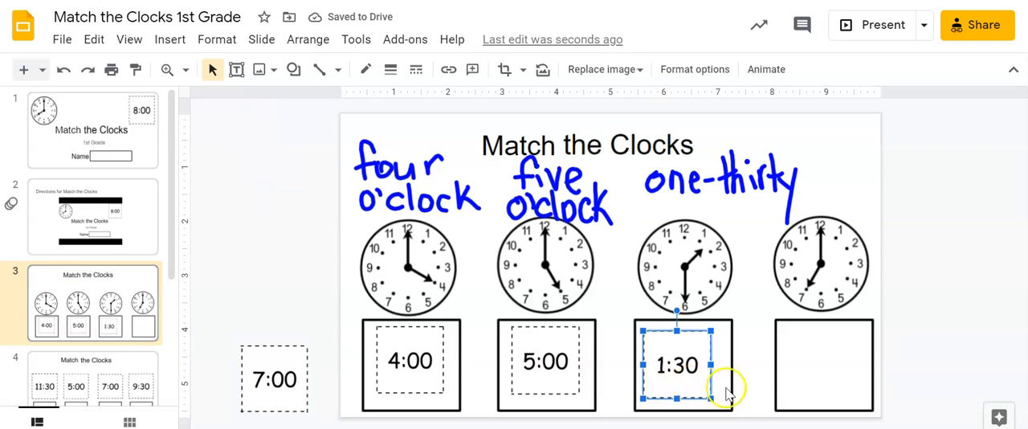
{"action": "mouse_move", "coordinate": [687, 295]}
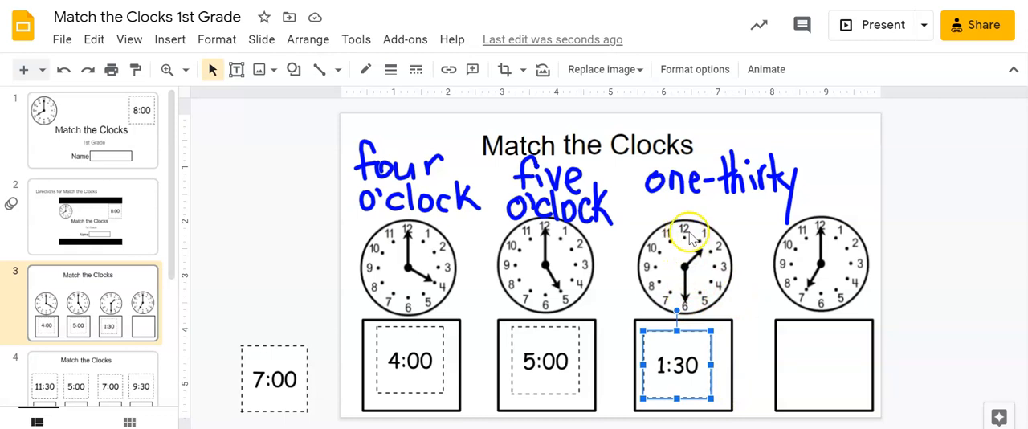
{"action": "mouse_move", "coordinate": [713, 255]}
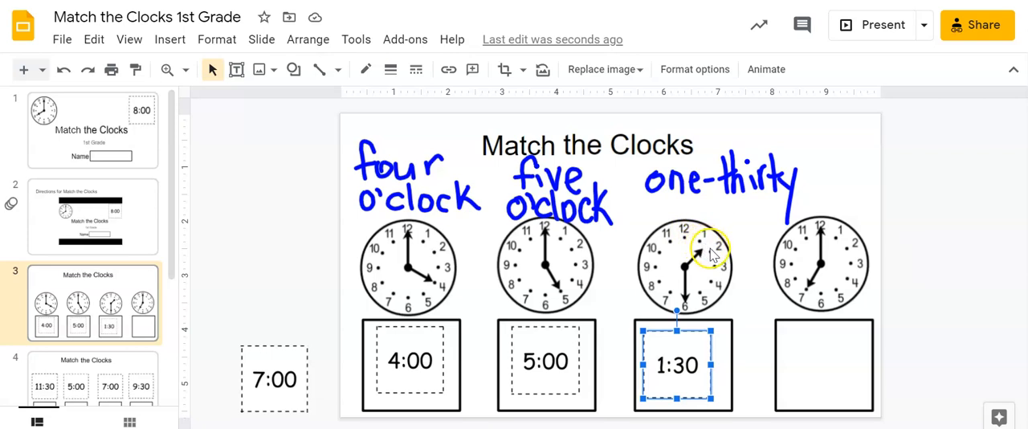
{"action": "mouse_move", "coordinate": [715, 286]}
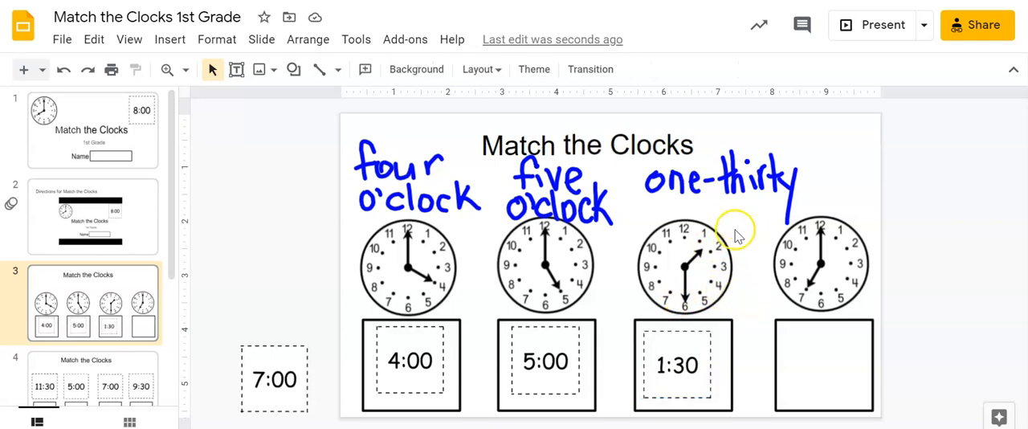
{"action": "mouse_move", "coordinate": [174, 253]}
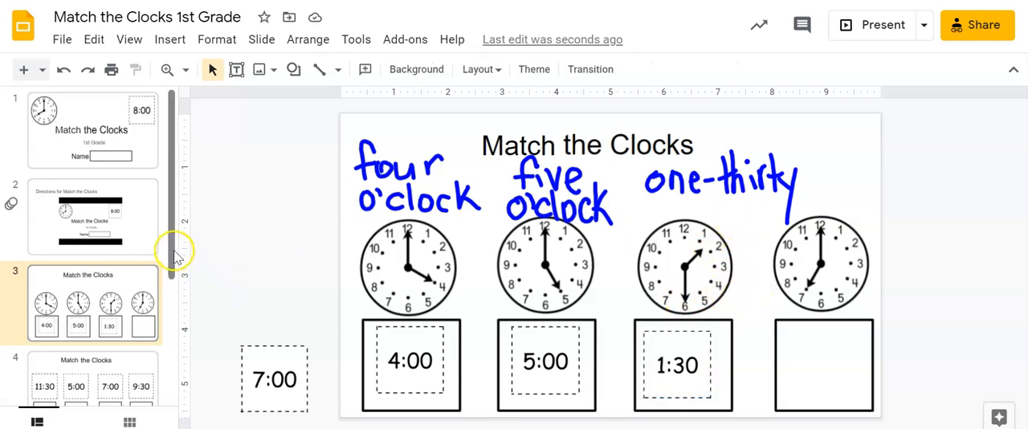
- Go to slide 4 with the 11:30, 5:00, 7:00 and 9:30 cards and loose clocks
{"action": "scroll", "scroll_direction": "down", "scroll_amount": 3}
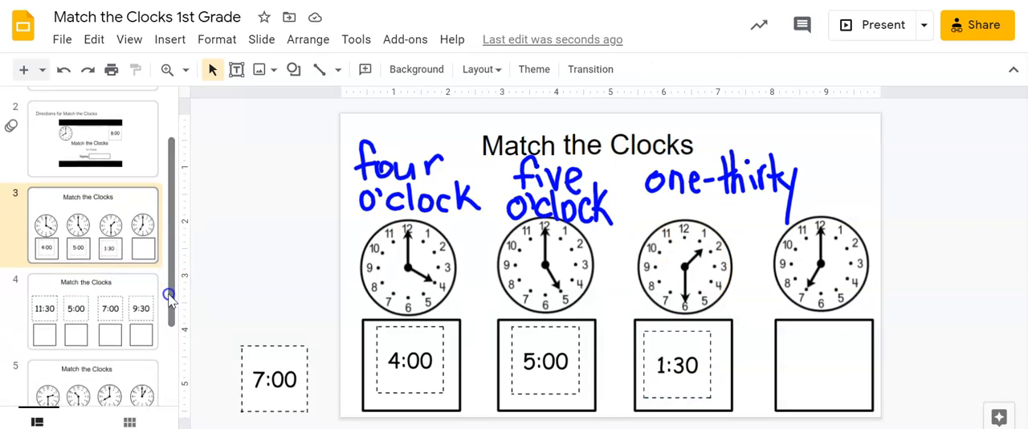
{"action": "left_click", "coordinate": [90, 310]}
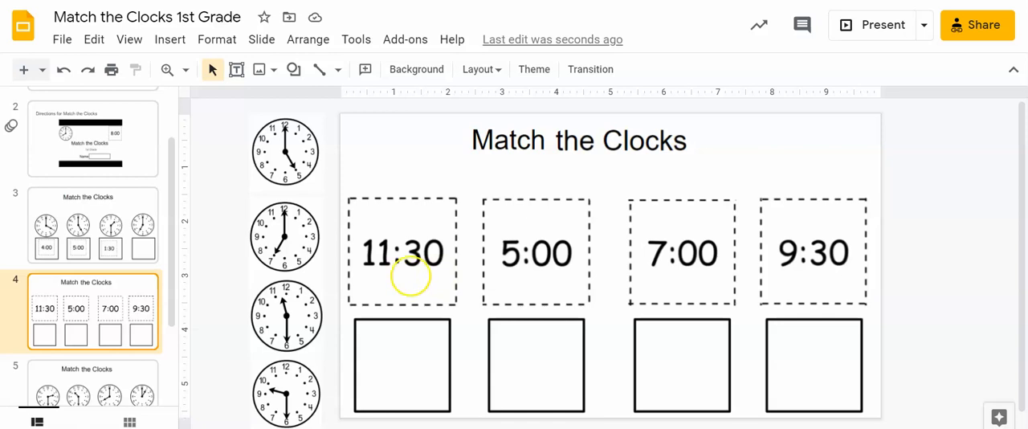
{"action": "mouse_move", "coordinate": [382, 272]}
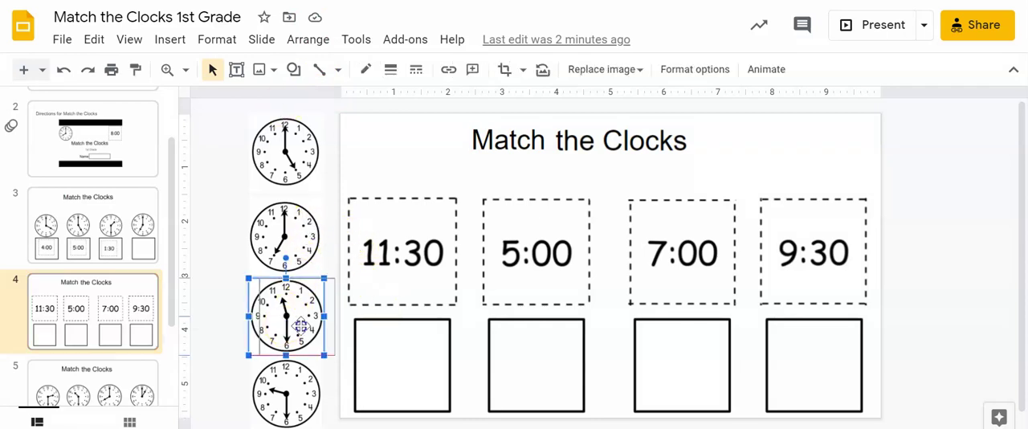
- Place the half-past-eleven analog clock in the answer box beneath the 11:30 card
{"action": "left_click_drag", "start_coordinate": [285, 316], "coordinate": [402, 366]}
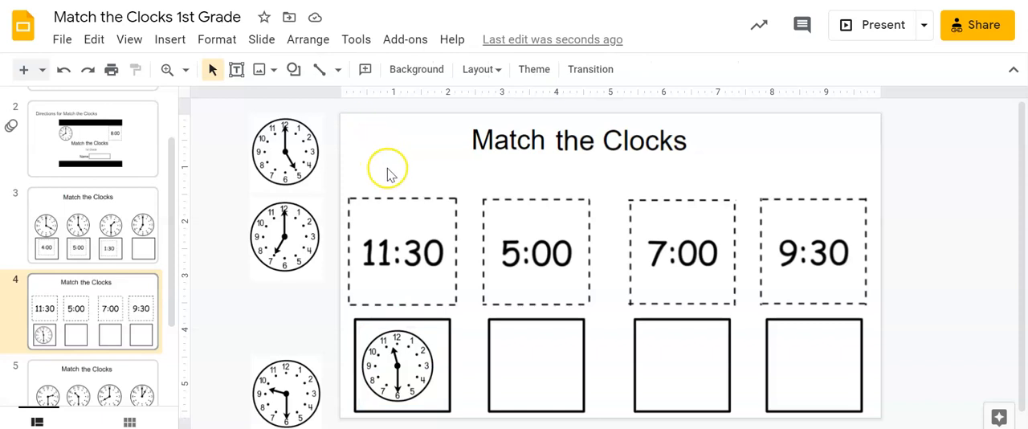
{"action": "mouse_move", "coordinate": [517, 275]}
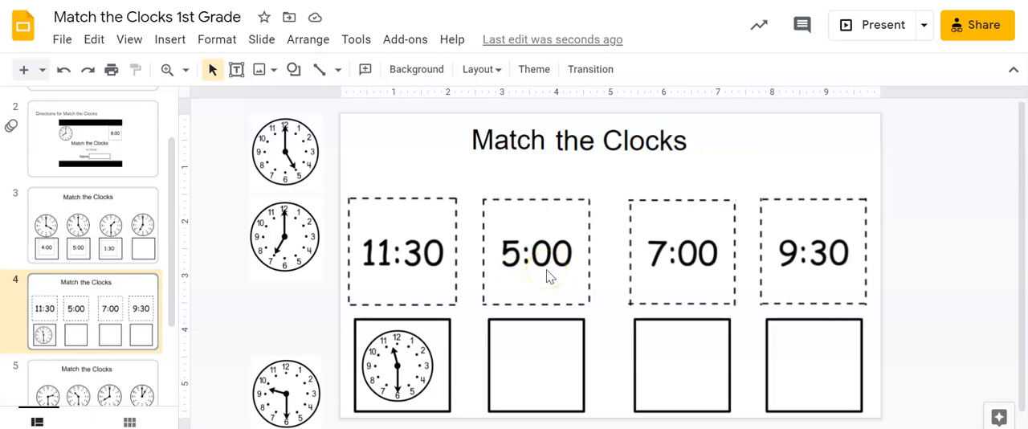
{"action": "mouse_move", "coordinate": [429, 150]}
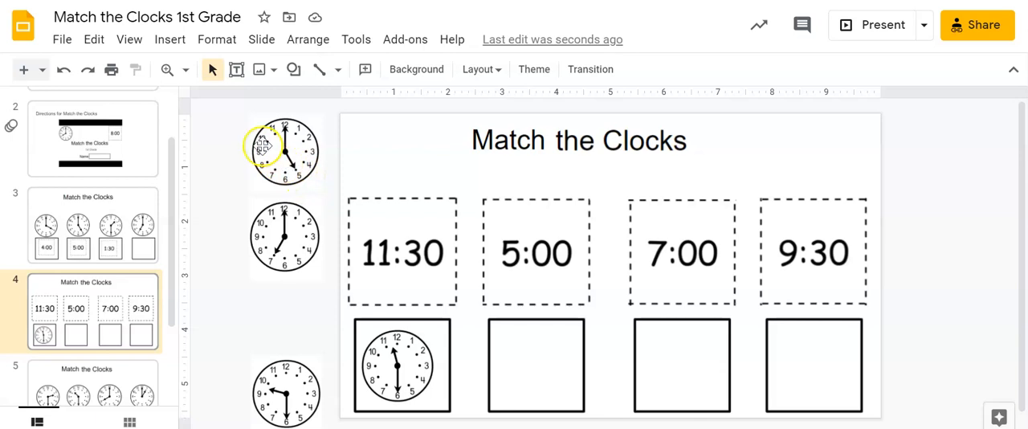
- Place the five o'clock analog clock in the answer box beneath the 5:00 card and deselect it
{"action": "left_click", "coordinate": [285, 151]}
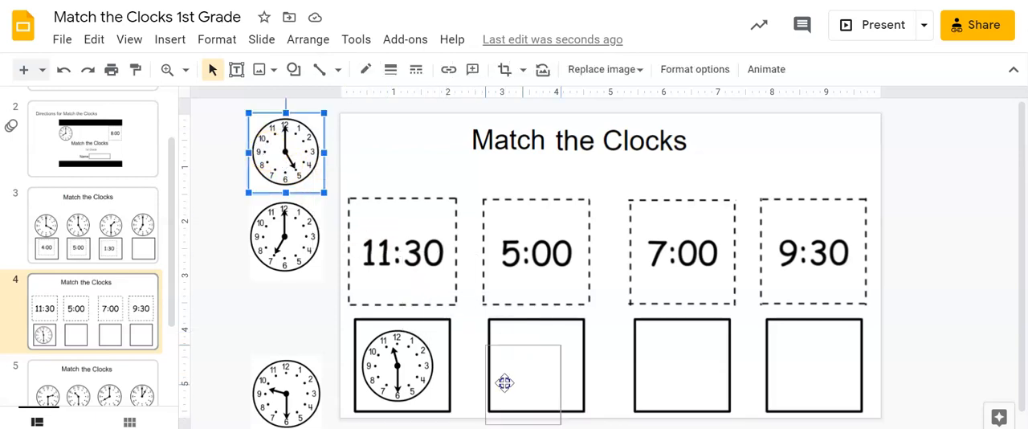
{"action": "left_click_drag", "start_coordinate": [285, 152], "coordinate": [536, 366]}
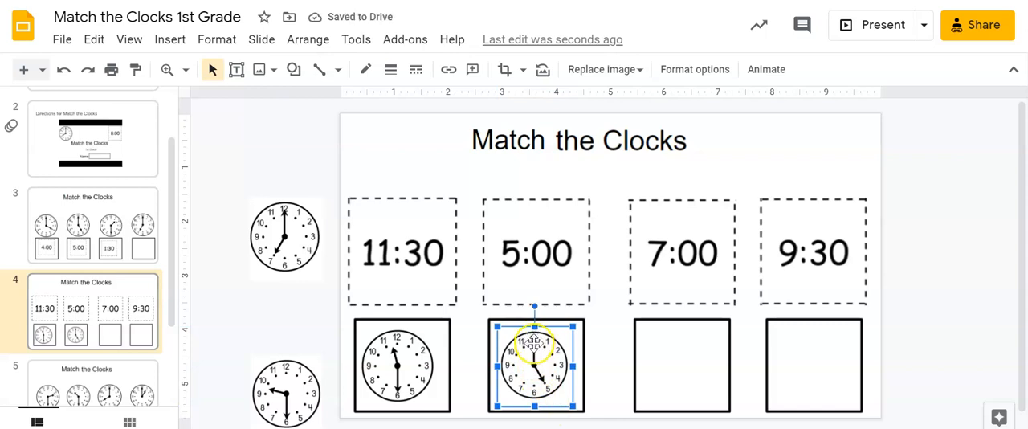
{"action": "left_click", "coordinate": [924, 247]}
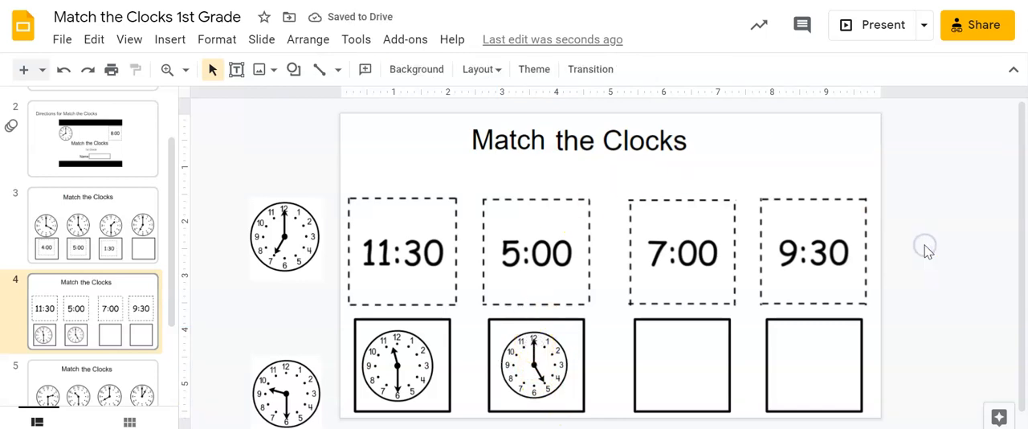